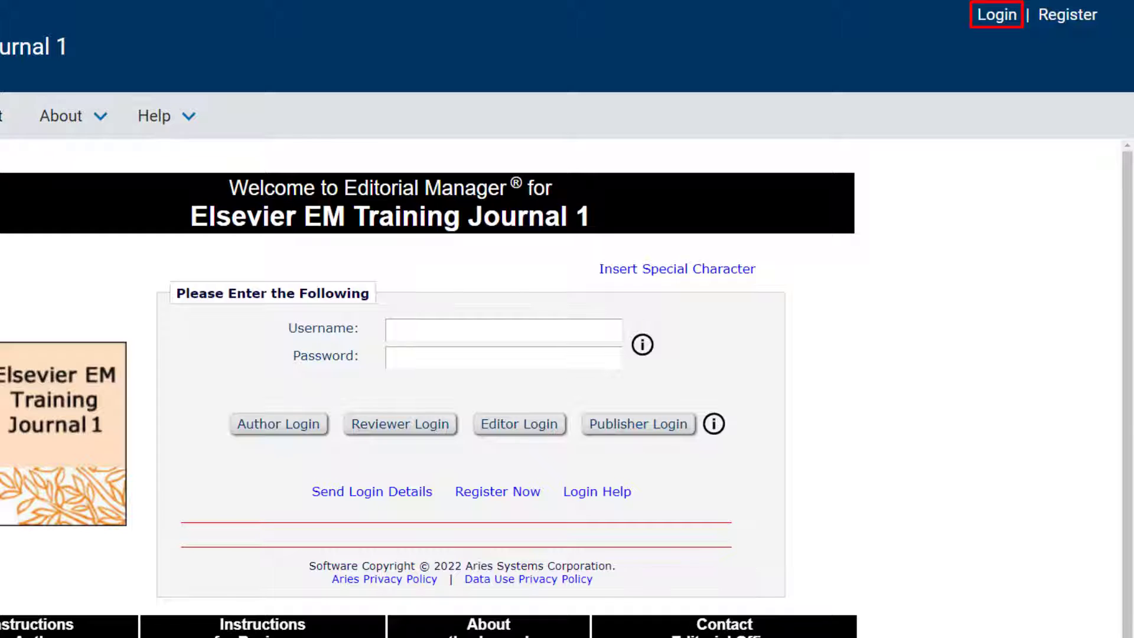
Sign in to the training journal as an editor, reaching the Associate Editor Main Menu
{"action": "left_click", "coordinate": [997, 14]}
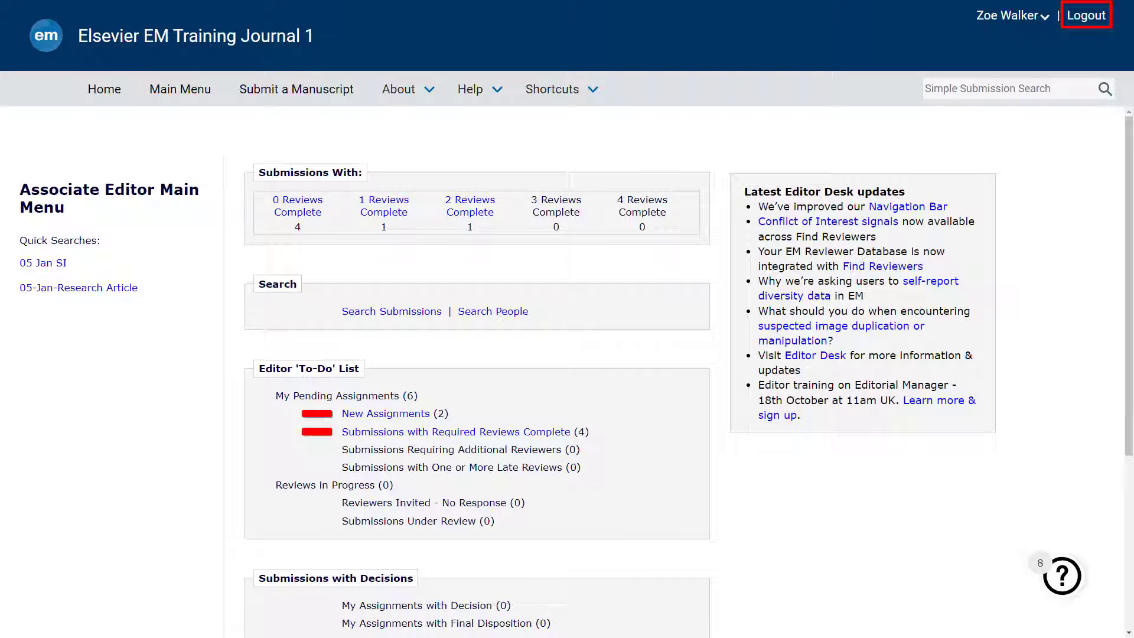
{"action": "left_click", "coordinate": [1009, 15]}
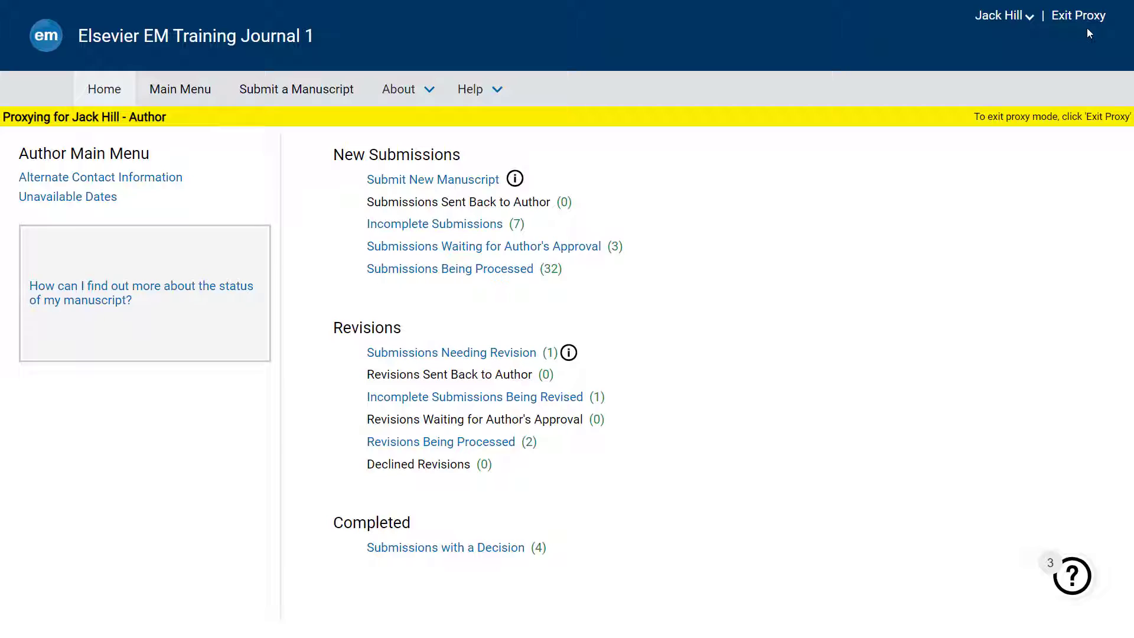
{"action": "mouse_move", "coordinate": [1078, 16]}
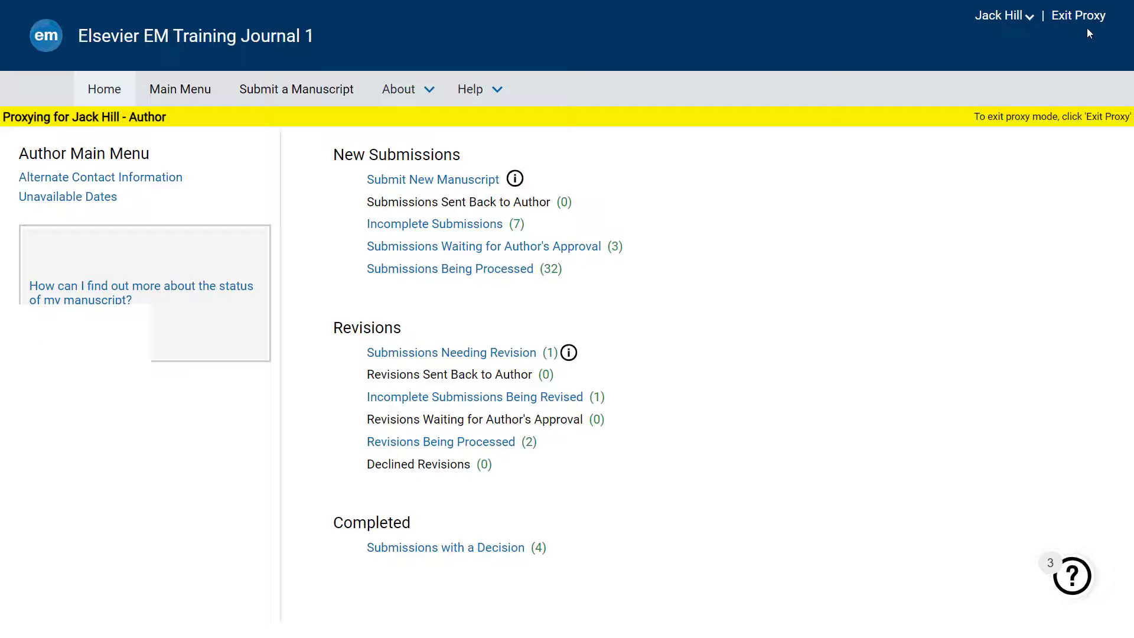
Exit proxy mode, returning to the editor's own Associate Editor Main Menu
{"action": "left_click", "coordinate": [1077, 16]}
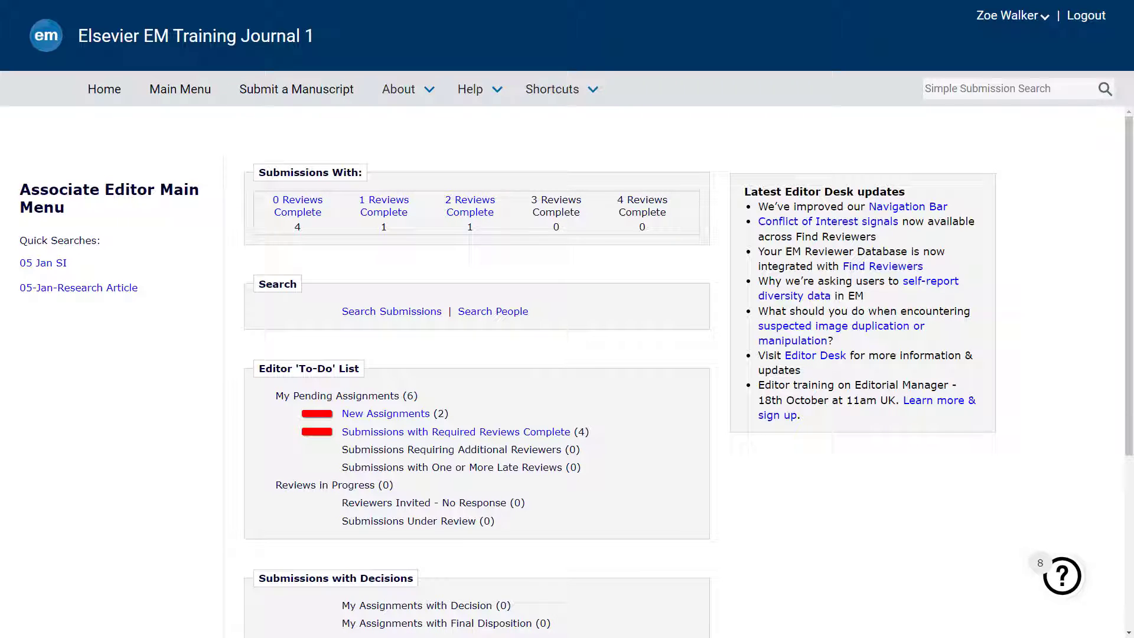
Display the journal's About pages list, then the Help resources list
{"action": "left_click", "coordinate": [398, 89]}
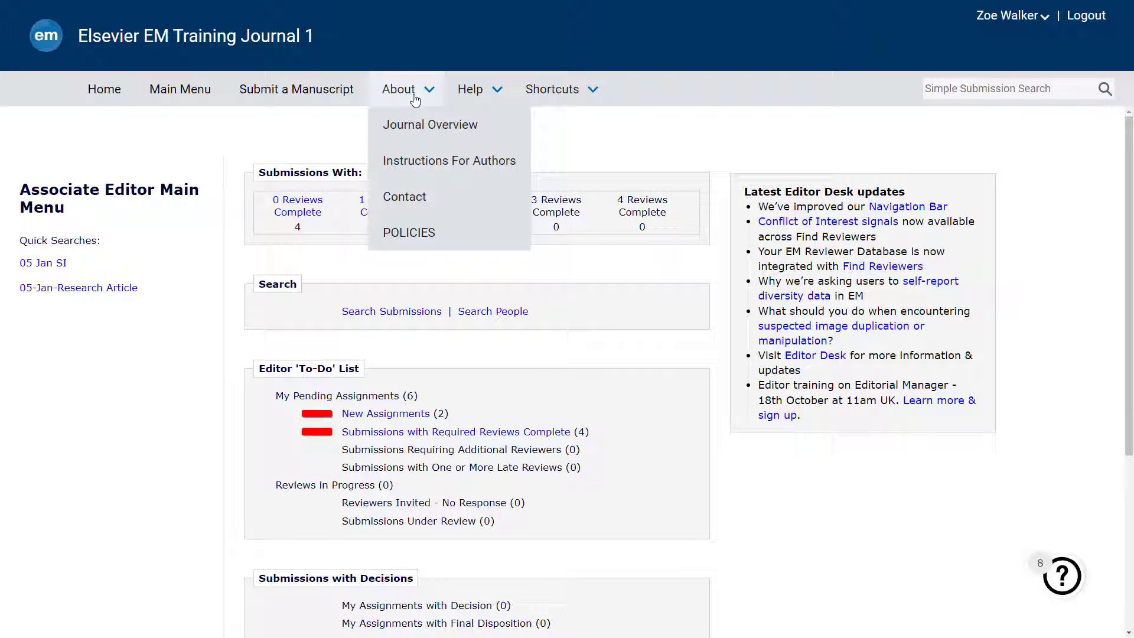
{"action": "mouse_move", "coordinate": [430, 124]}
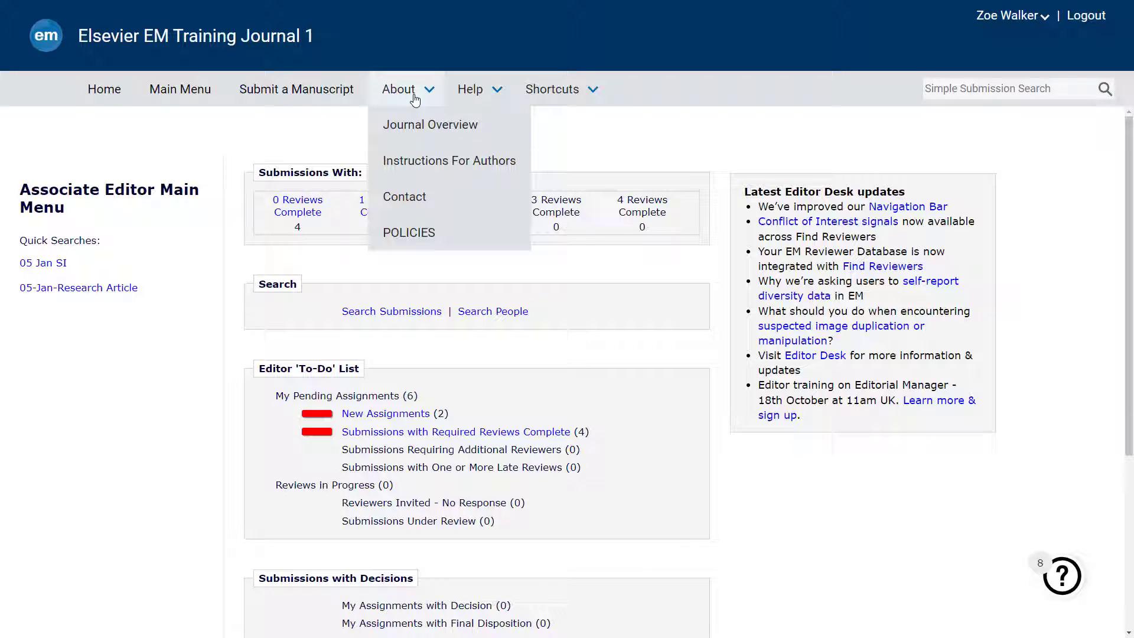
{"action": "mouse_move", "coordinate": [404, 197]}
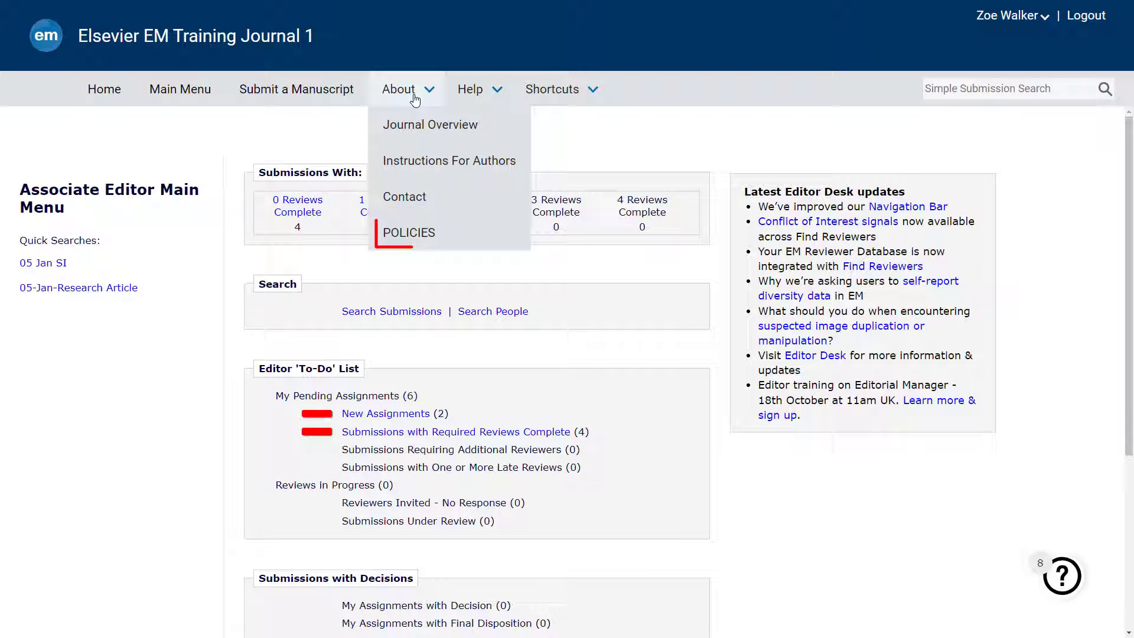
{"action": "left_click", "coordinate": [469, 88]}
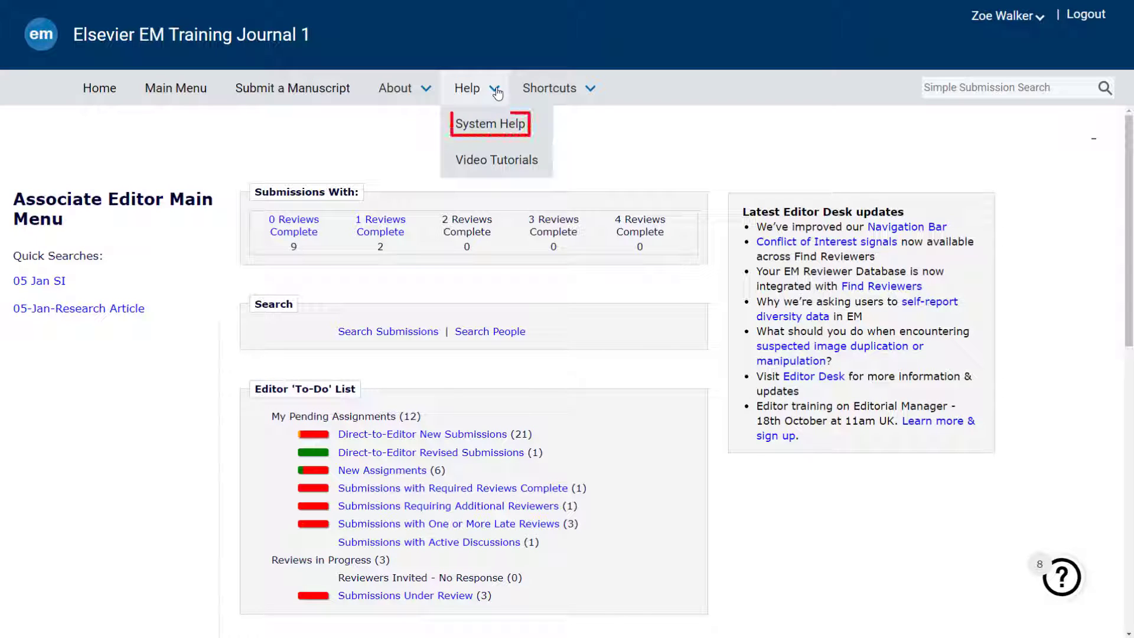
{"action": "mouse_move", "coordinate": [498, 160]}
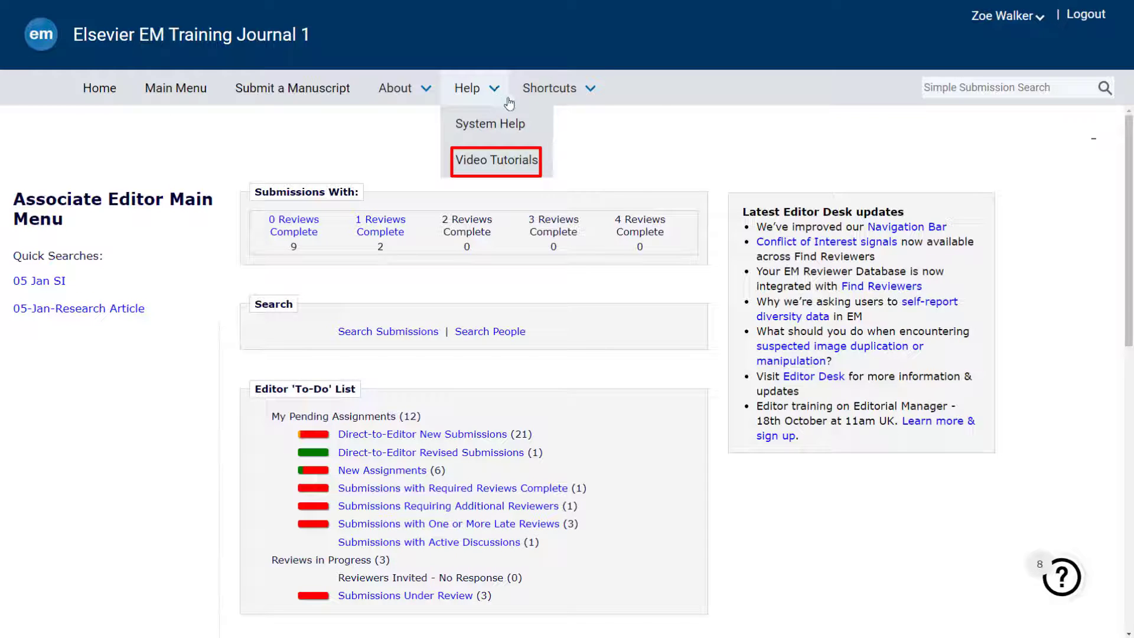
Display the Shortcuts list with search, quick access and go to publication
{"action": "left_click", "coordinate": [558, 87]}
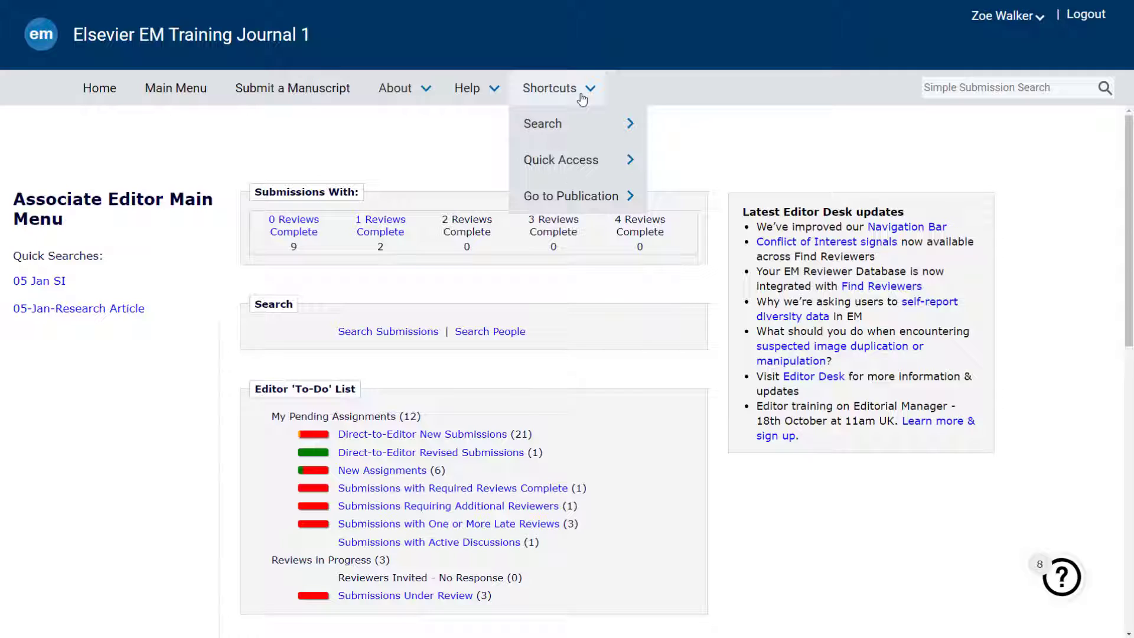
{"action": "mouse_move", "coordinate": [544, 124]}
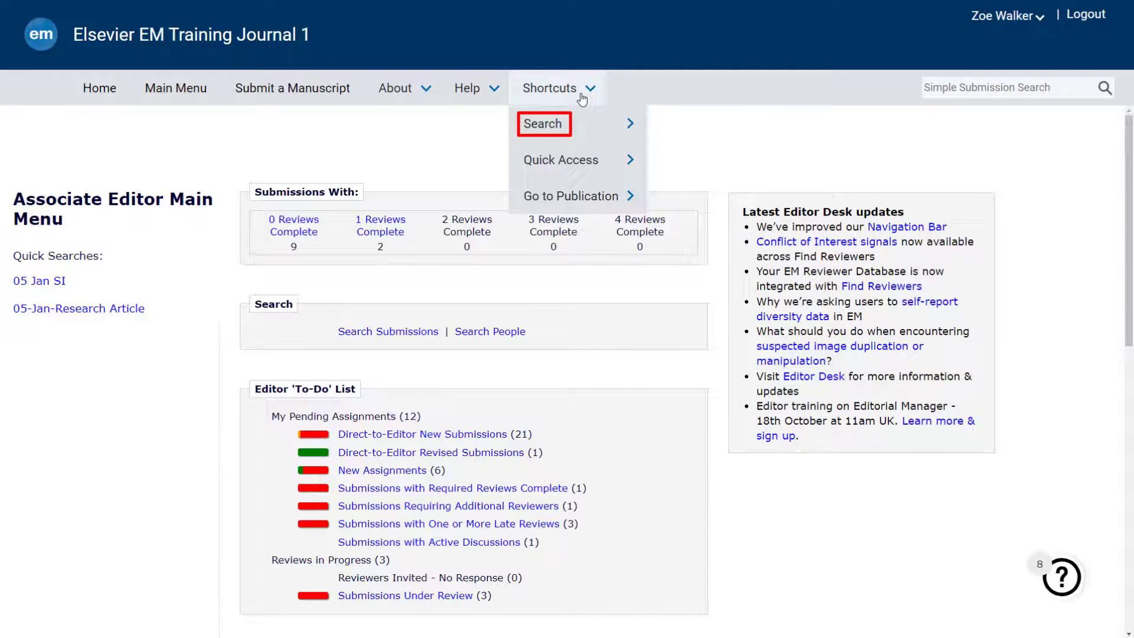
{"action": "mouse_move", "coordinate": [543, 123]}
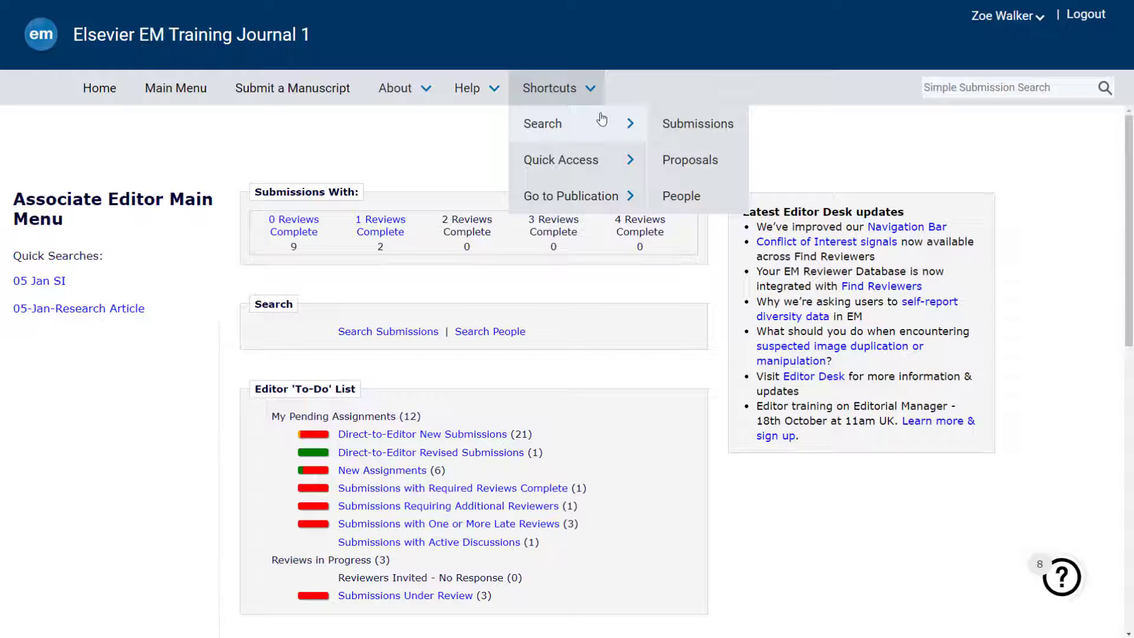
{"action": "mouse_move", "coordinate": [561, 160]}
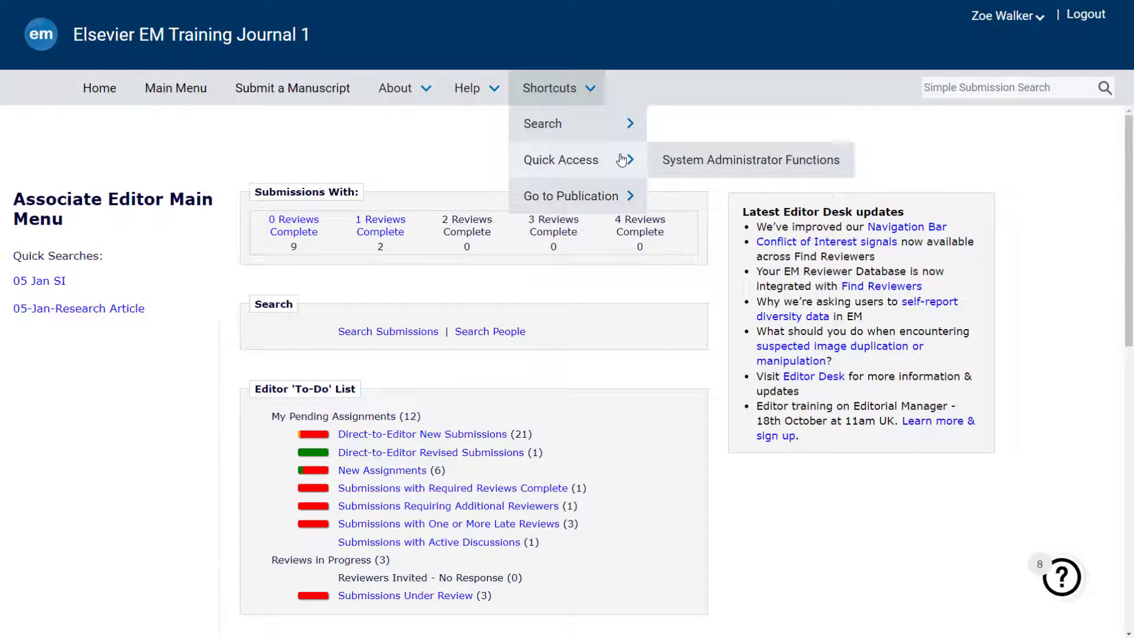
{"action": "mouse_move", "coordinate": [570, 196]}
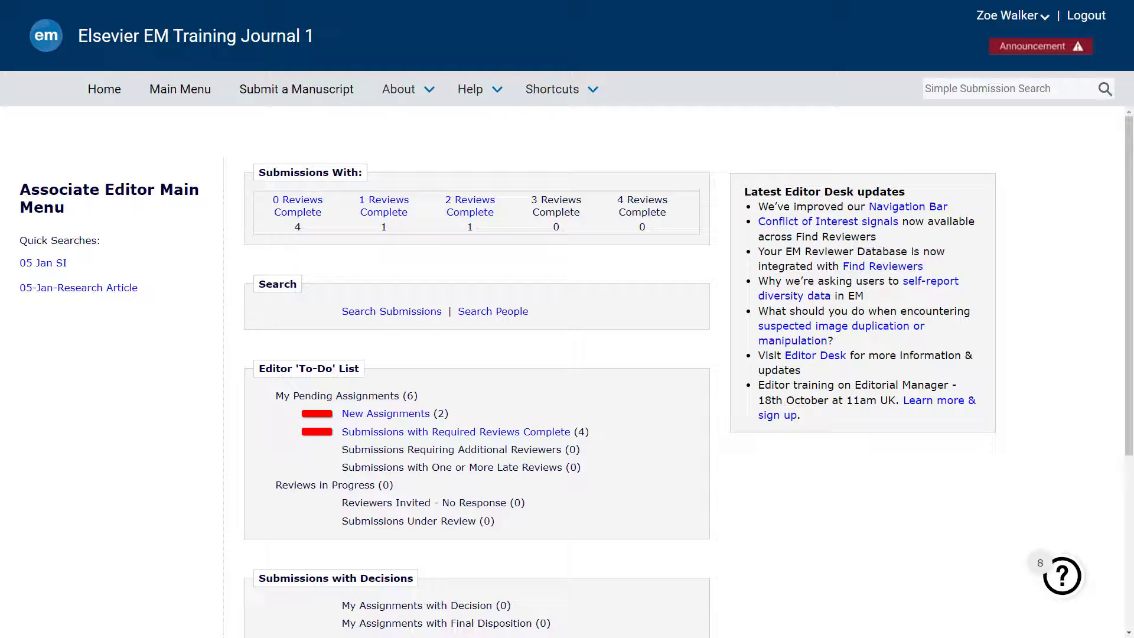
Read the journal announcement pop-up and dismiss it
{"action": "left_click", "coordinate": [1040, 46]}
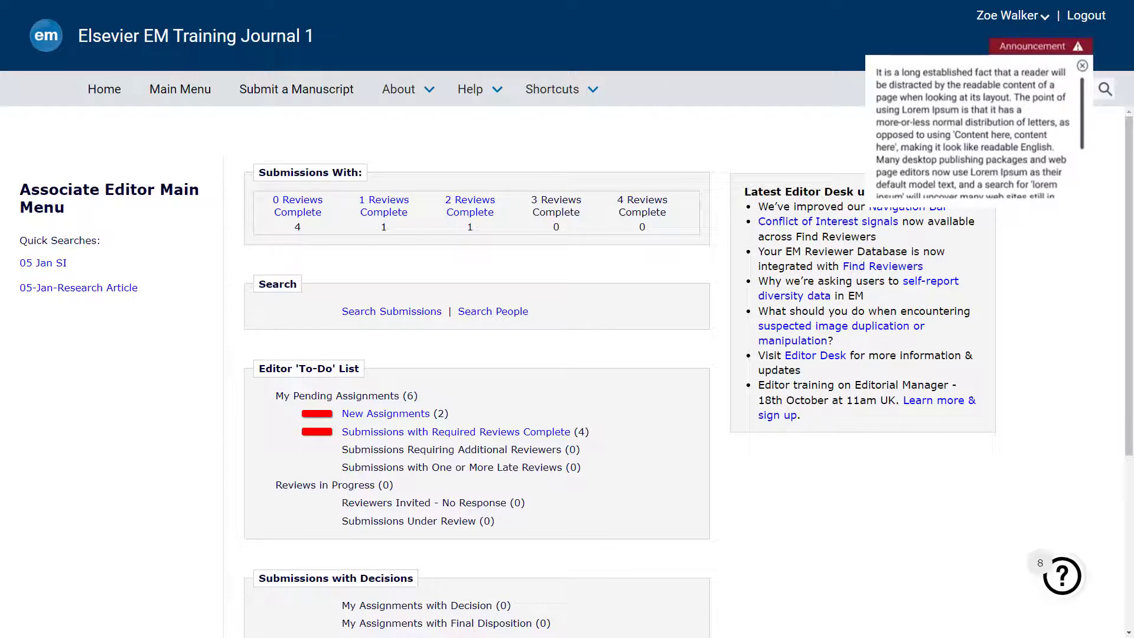
{"action": "left_click", "coordinate": [1082, 66]}
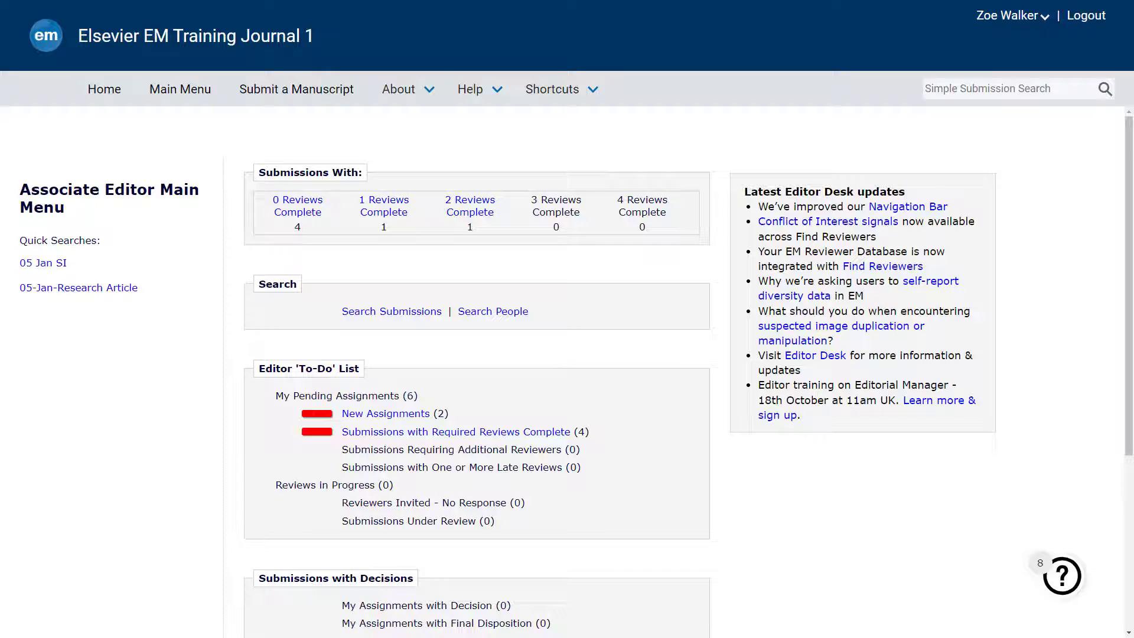